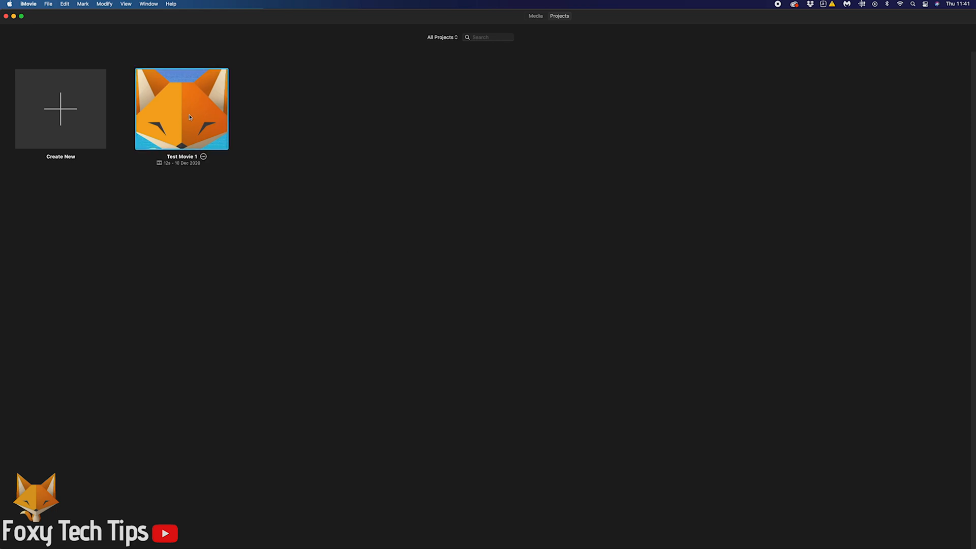
# Step: Open the Test Movie 1 project from the Projects browser
pyautogui.doubleClick(181, 109)
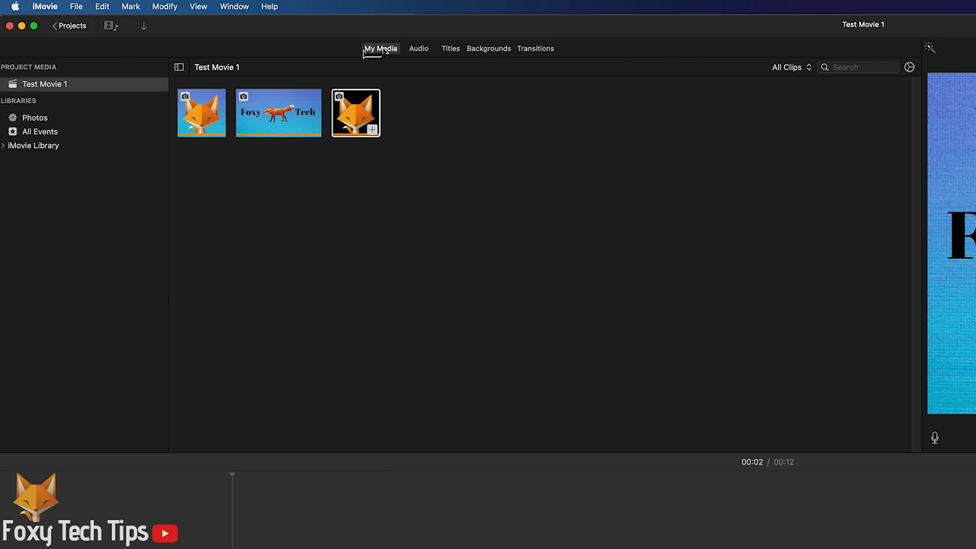
pyautogui.moveTo(418, 53)
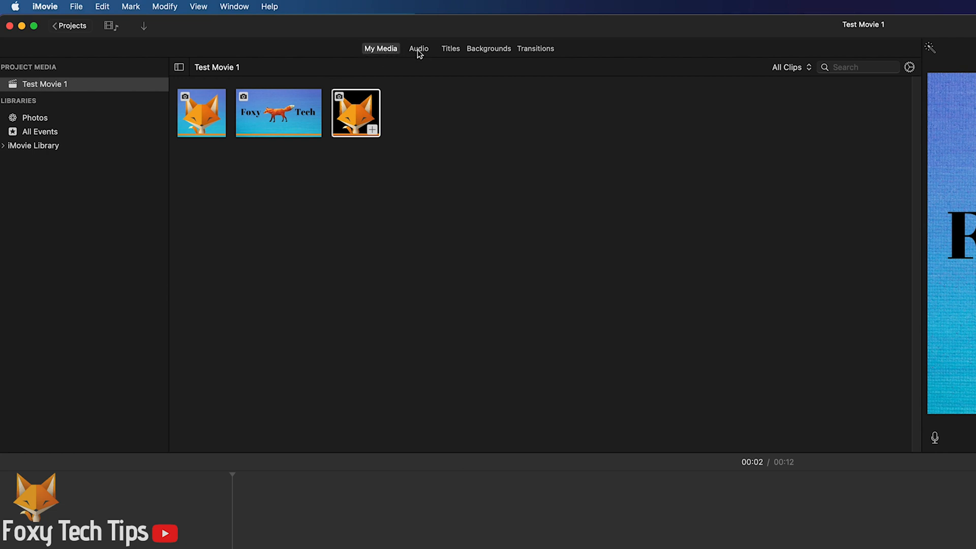
# Step: Show the built-in Sound Effects library under Audio > Music
pyautogui.click(418, 49)
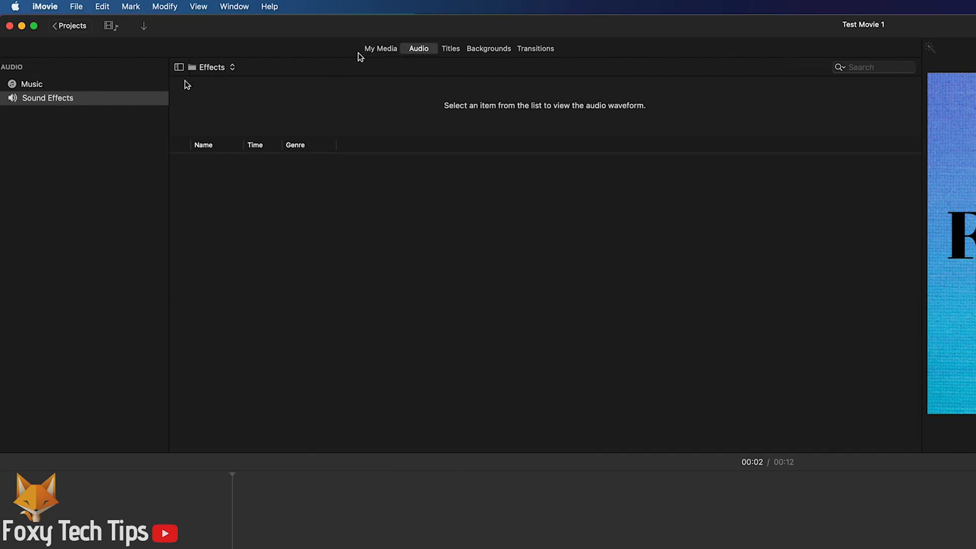
pyautogui.click(31, 85)
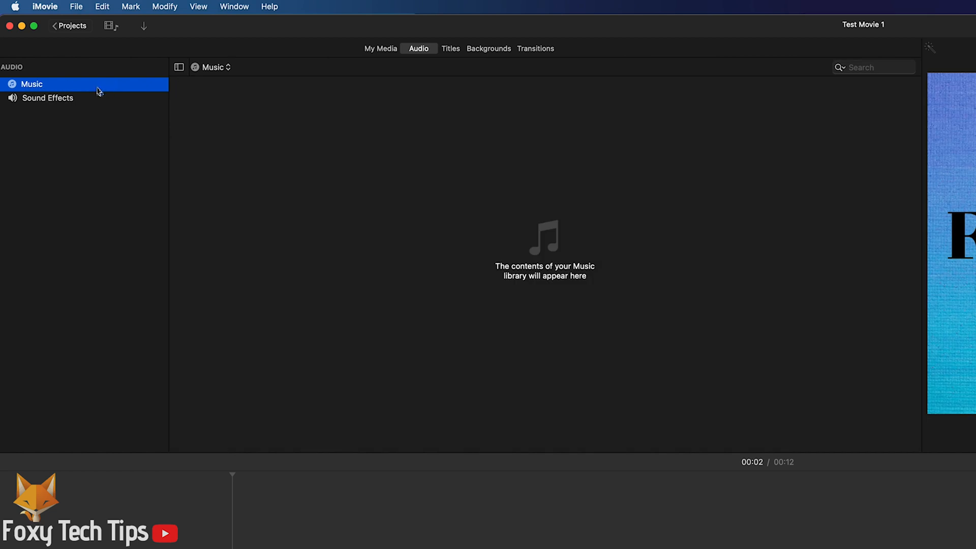
pyautogui.click(48, 98)
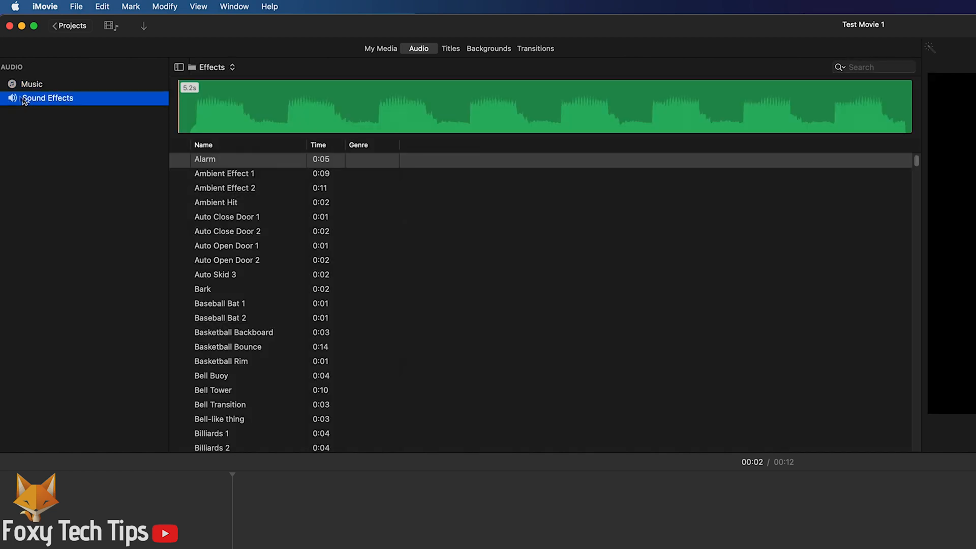
pyautogui.moveTo(206, 264)
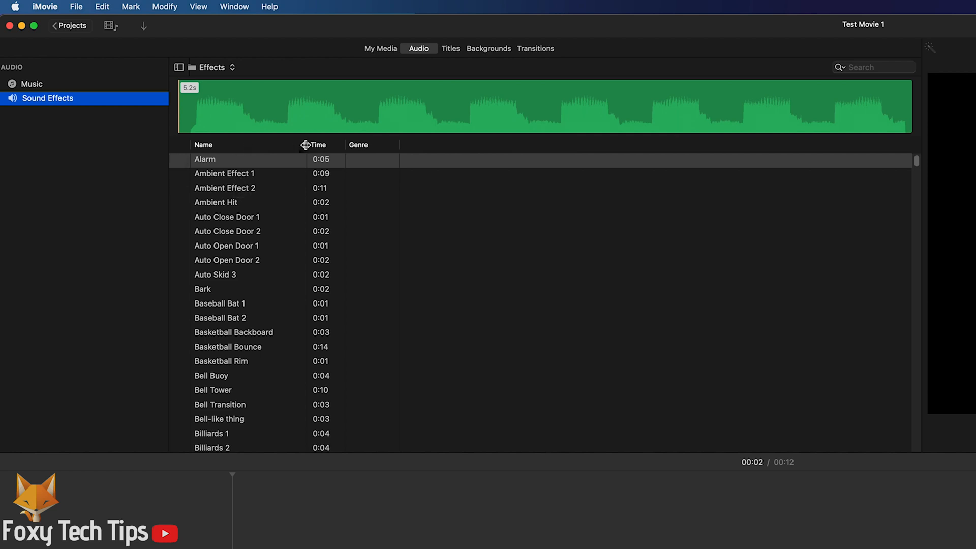
# Step: Preview the Water Lake sound effect and scroll the list to Mystery Accents
pyautogui.scroll(-3)
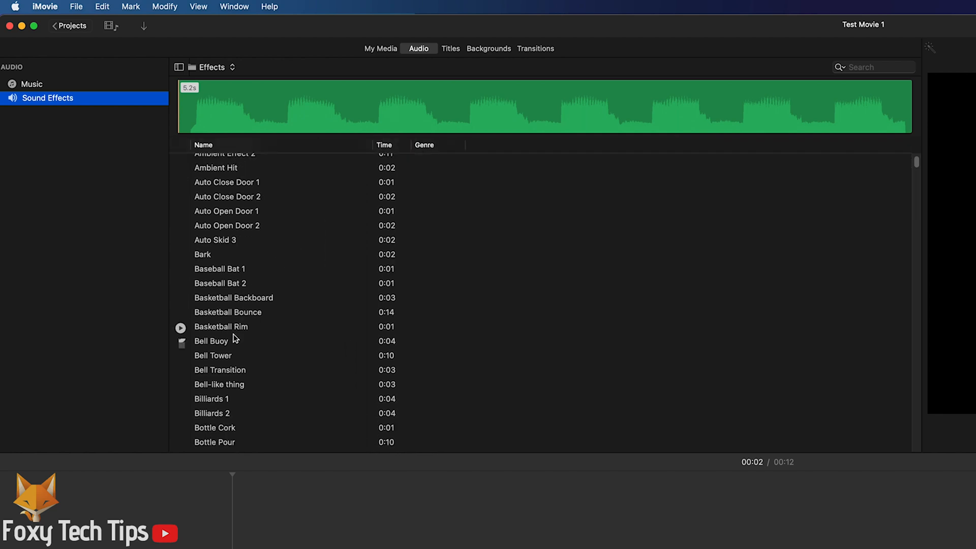
pyautogui.scroll(-3)
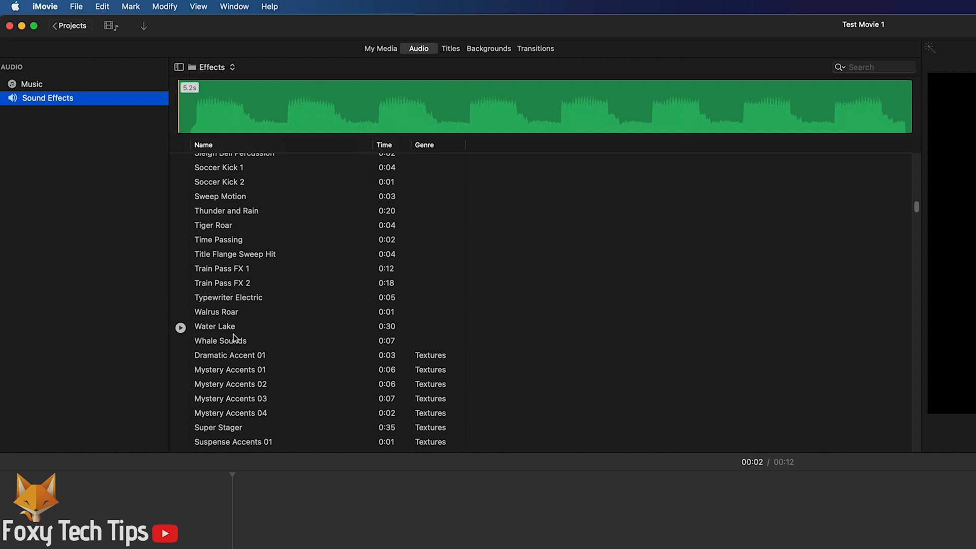
pyautogui.click(181, 327)
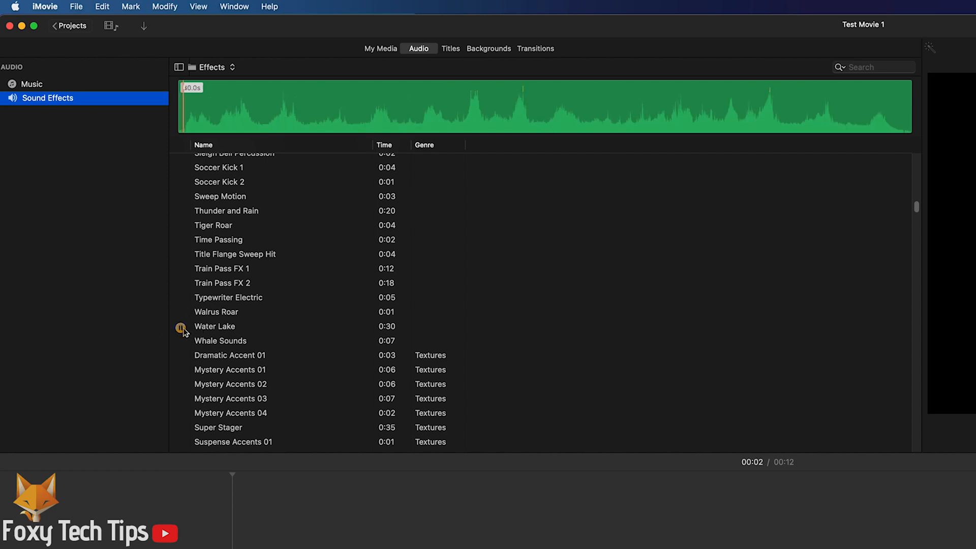
pyautogui.click(215, 327)
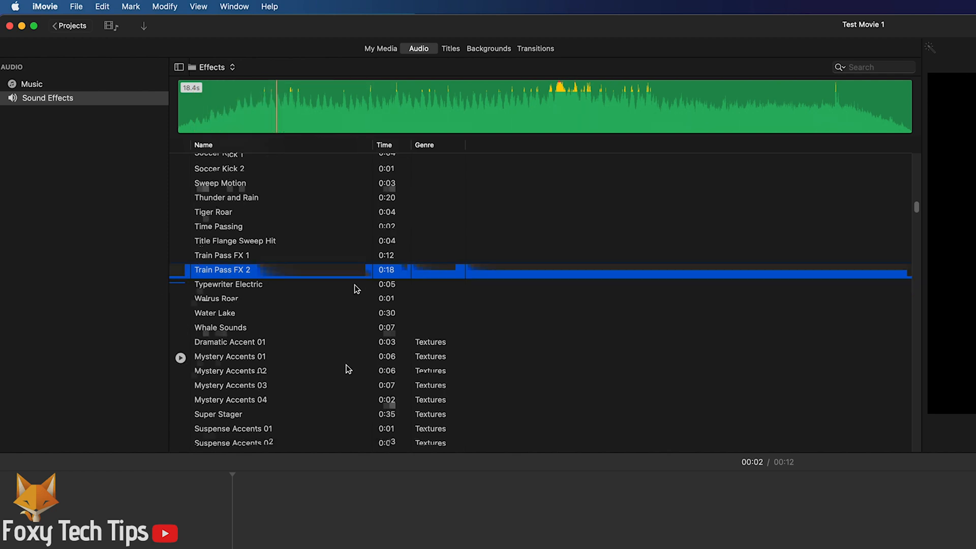
pyautogui.scroll(-3)
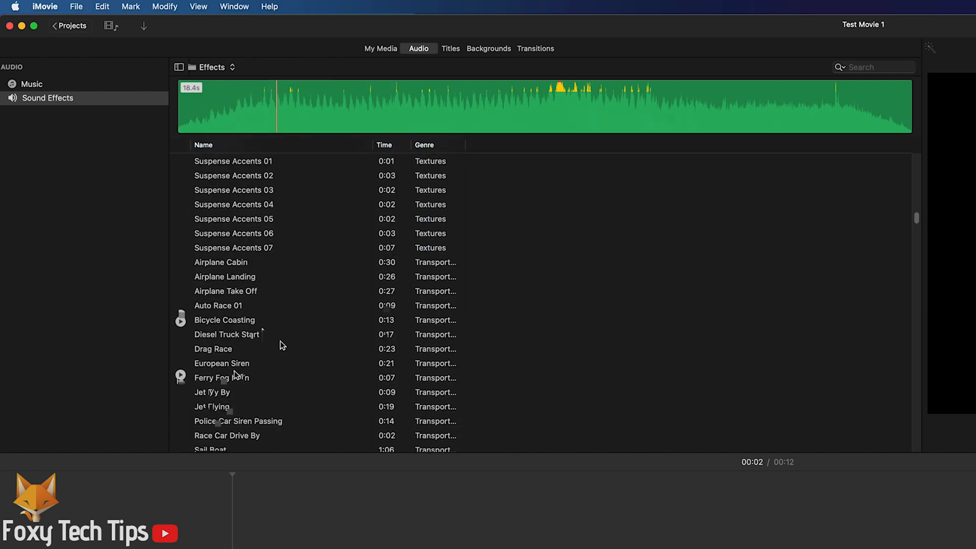
pyautogui.scroll(3)
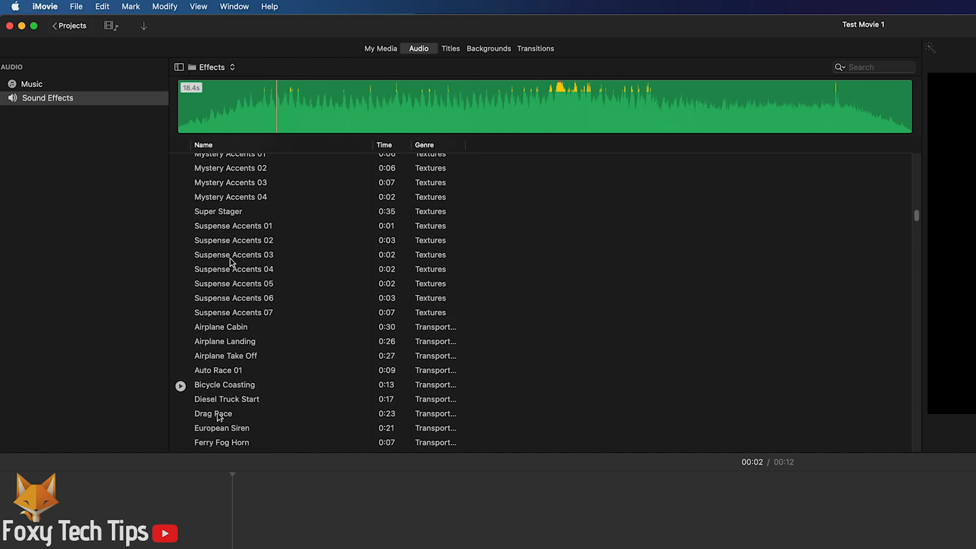
# Step: Place Mystery Accents 04 under the first video clip, shifted later than its start
pyautogui.click(234, 254)
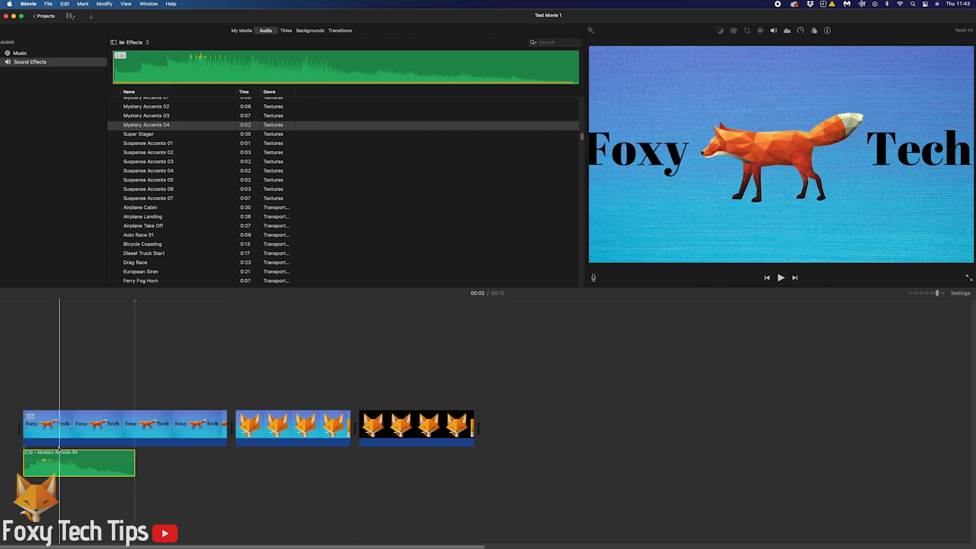
pyautogui.moveTo(79, 463); pyautogui.dragTo(240, 462)
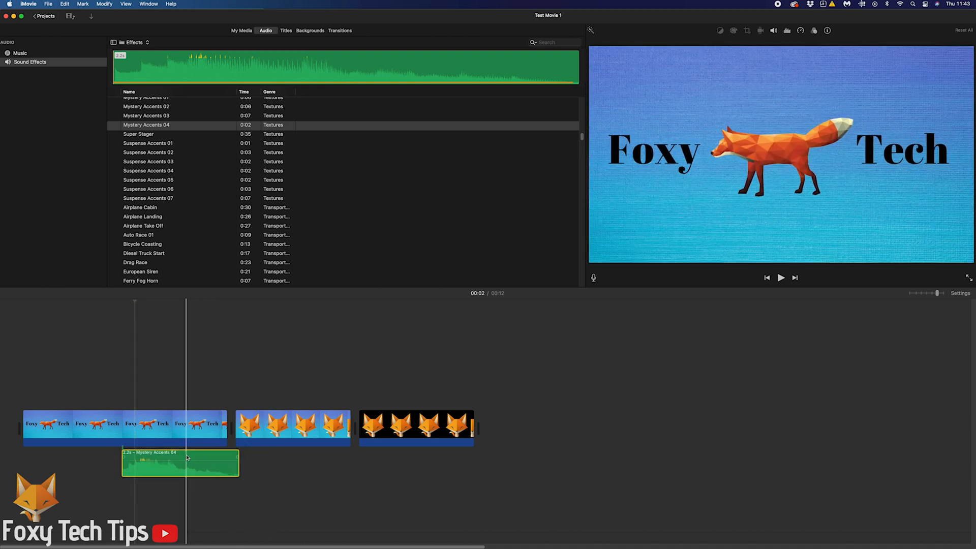
# Step: Trim Mystery Accents 04 to 1.4 seconds and add a fade to it
pyautogui.moveTo(238, 463); pyautogui.dragTo(193, 462)
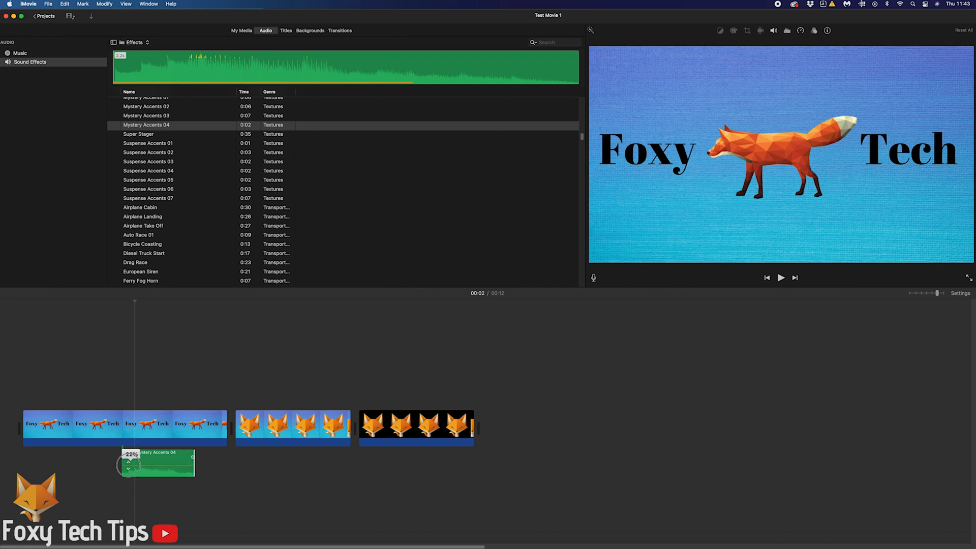
pyautogui.moveTo(128, 464); pyautogui.dragTo(134, 462)
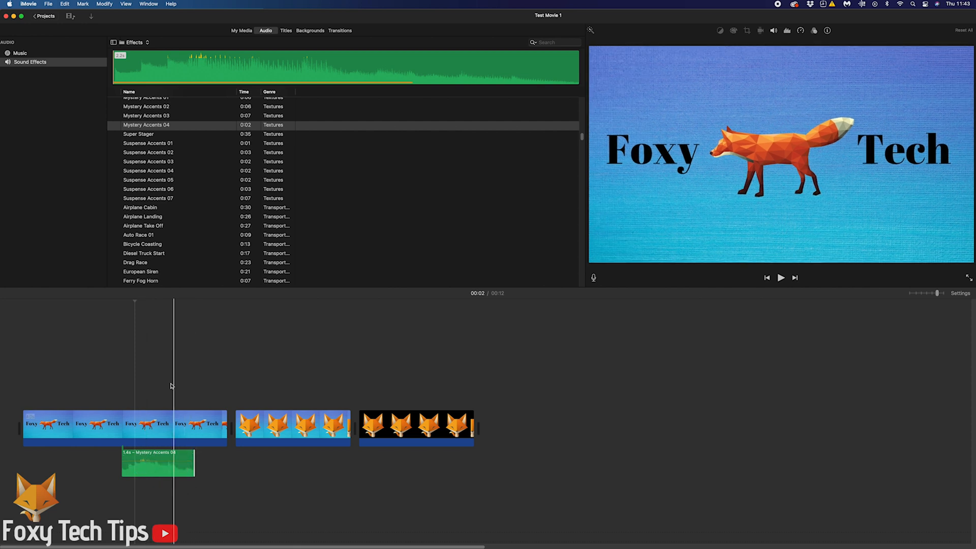
# Step: Place Mystery Accents 02 beneath the second and third video clips
pyautogui.click(174, 107)
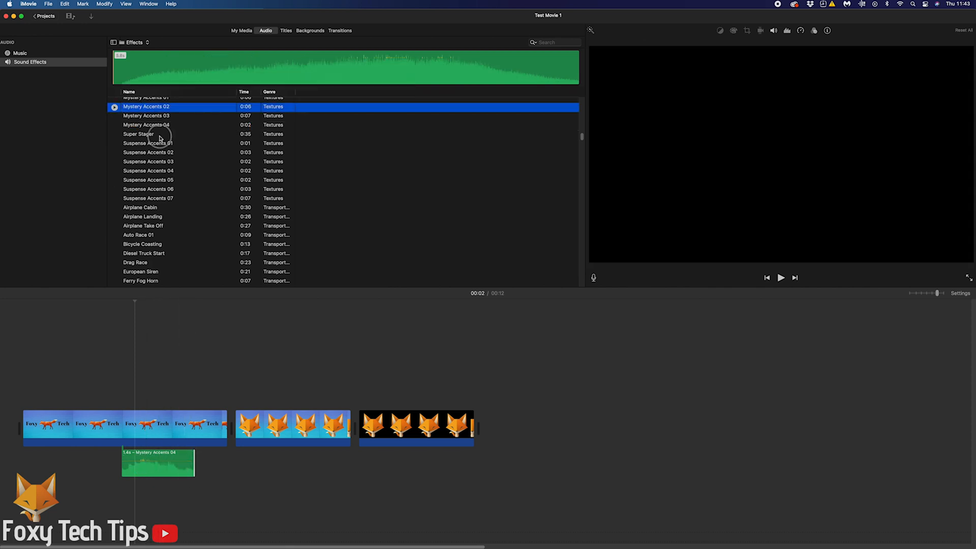
pyautogui.moveTo(147, 107); pyautogui.dragTo(301, 463)
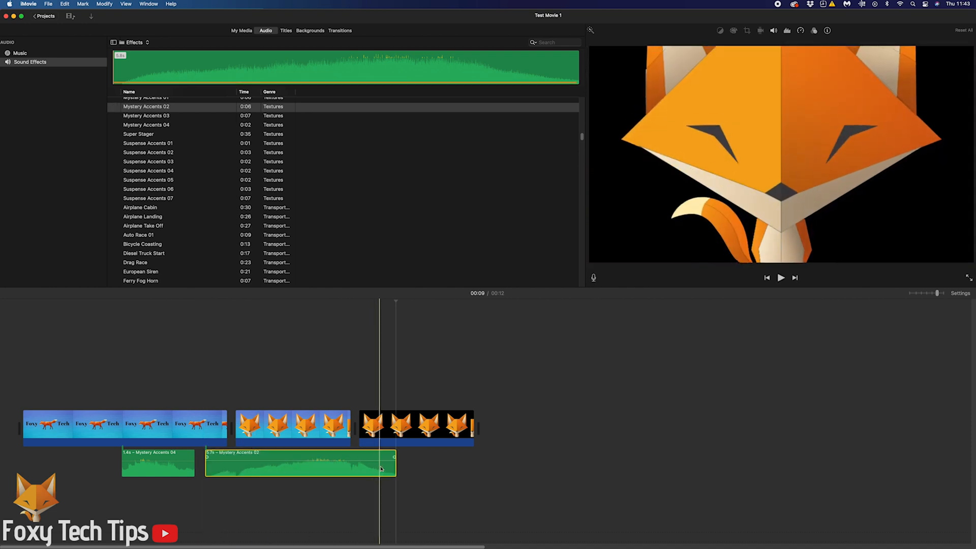